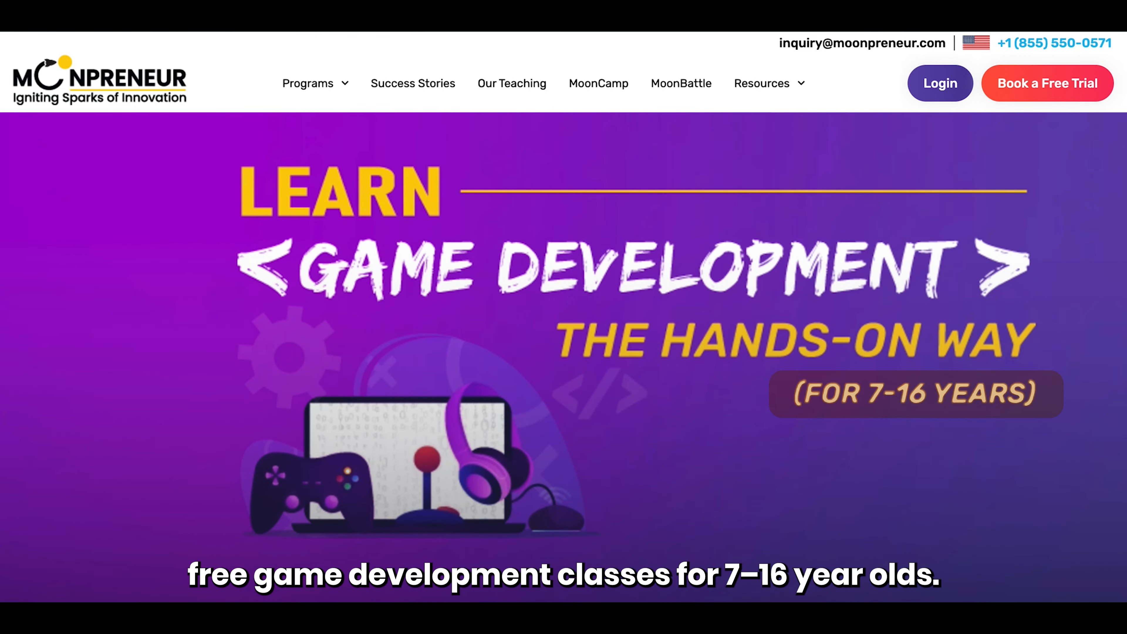
- Scroll down the Moonpreneur game development page to its Program Outcomes and New Batch Schedule sections
{"action": "scroll", "scroll_direction": "down", "scroll_amount": 3}
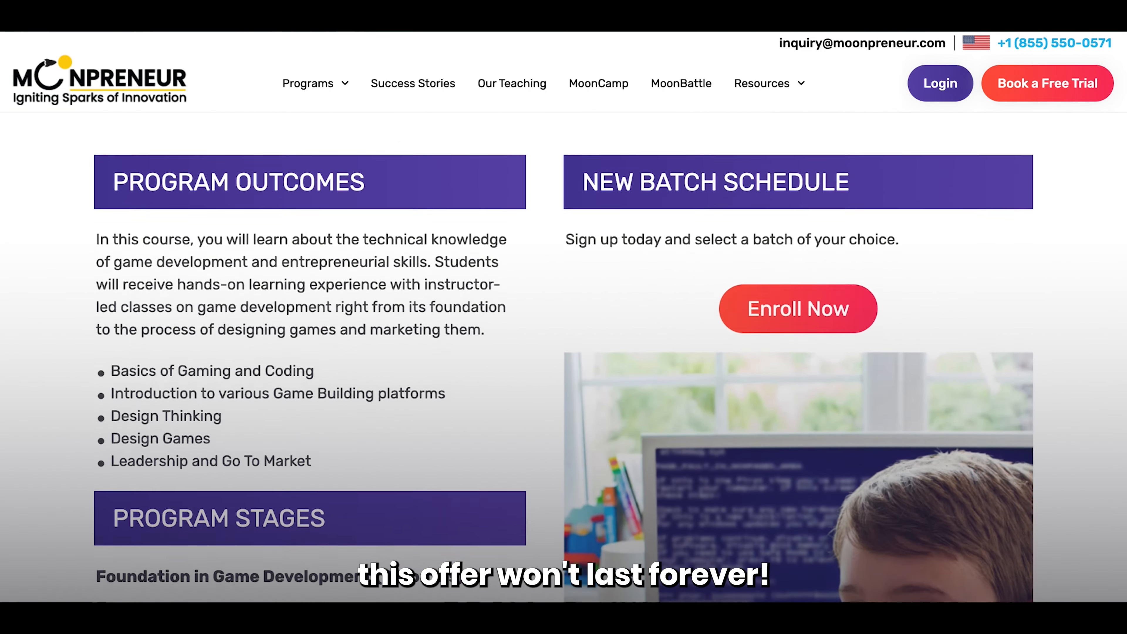
{"action": "scroll", "scroll_direction": "down", "scroll_amount": 3}
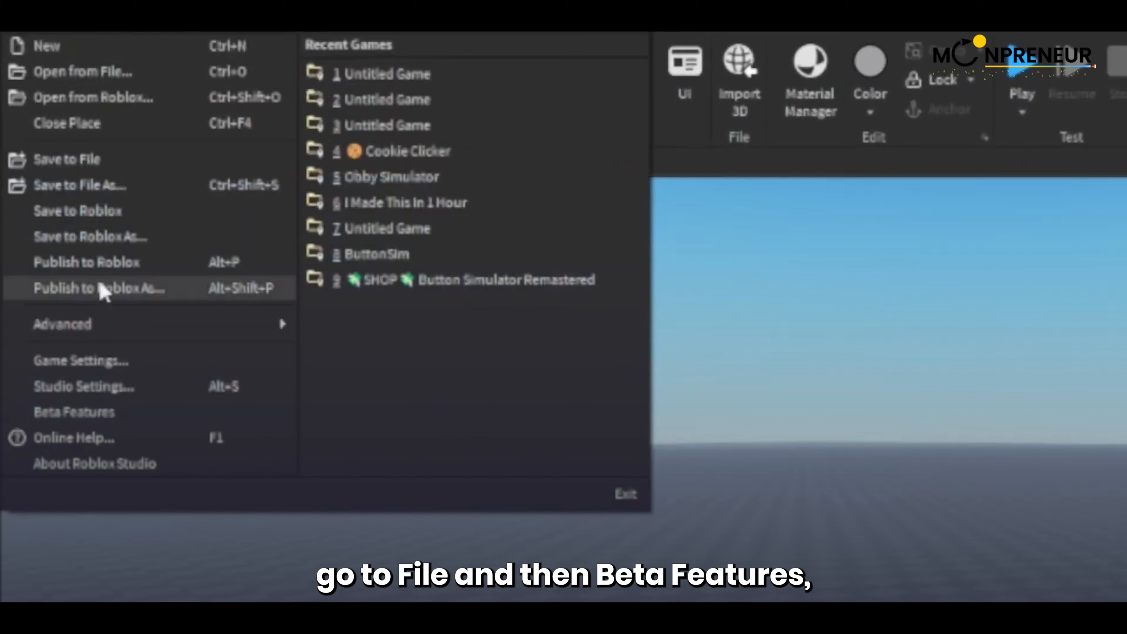
- Reach the Beta Features list from the File menu to turn on AI-Powered Code Completion
{"action": "left_click", "coordinate": [74, 412]}
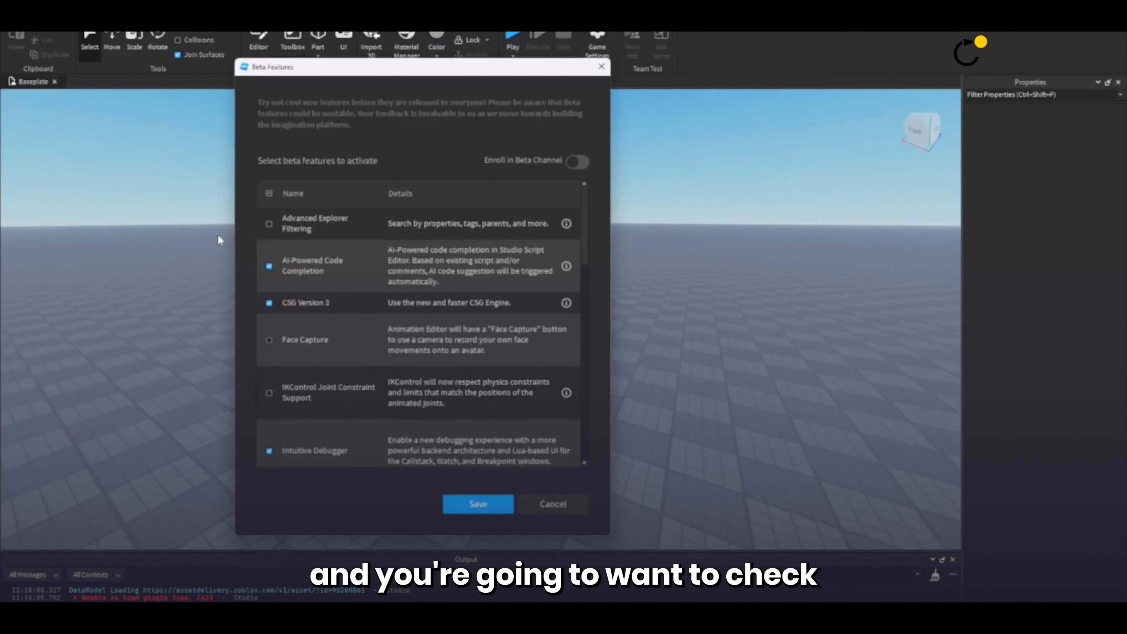